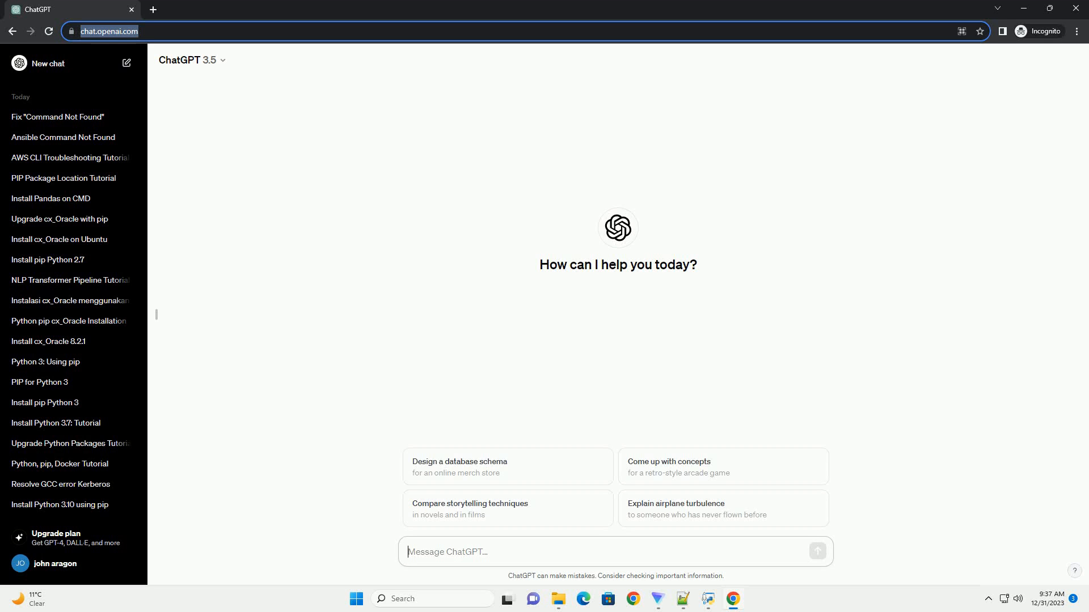
- Send a prompt asking how to fix 'airflow' command not found after pip install
{"action": "left_click", "coordinate": [817, 551]}
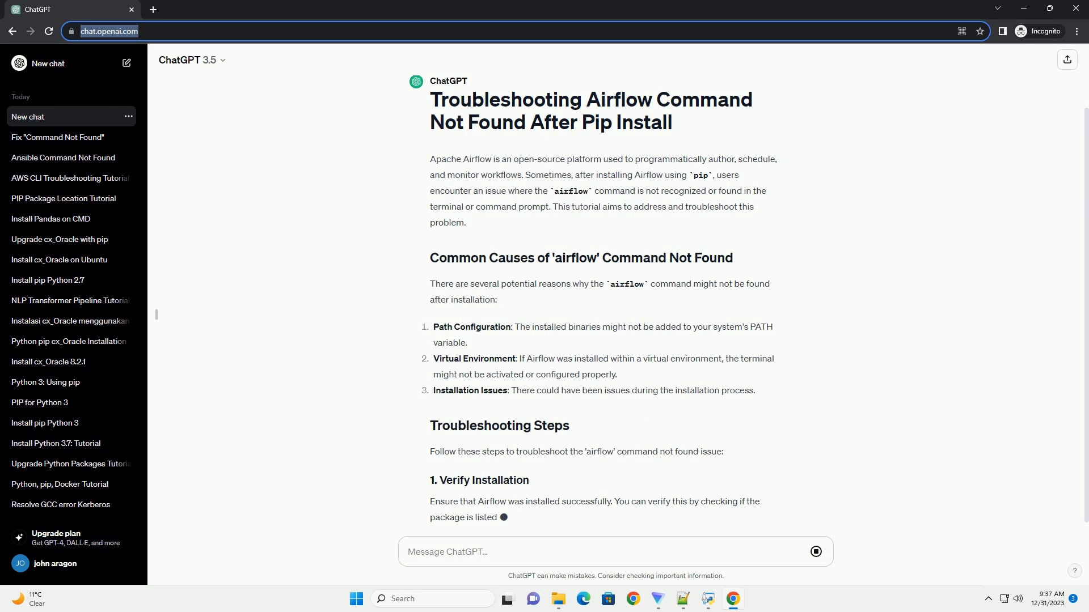
- Scroll through the response's five troubleshooting steps, from verifying installation to checking Python version
{"action": "scroll", "scroll_direction": "down", "scroll_amount": 3}
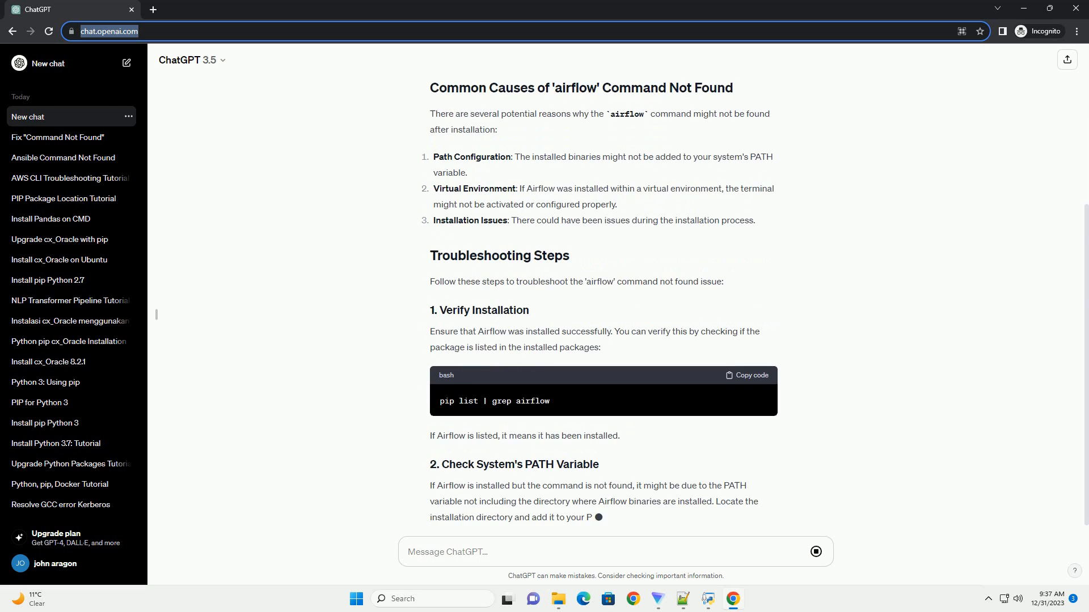
{"action": "scroll", "scroll_direction": "down", "scroll_amount": 3}
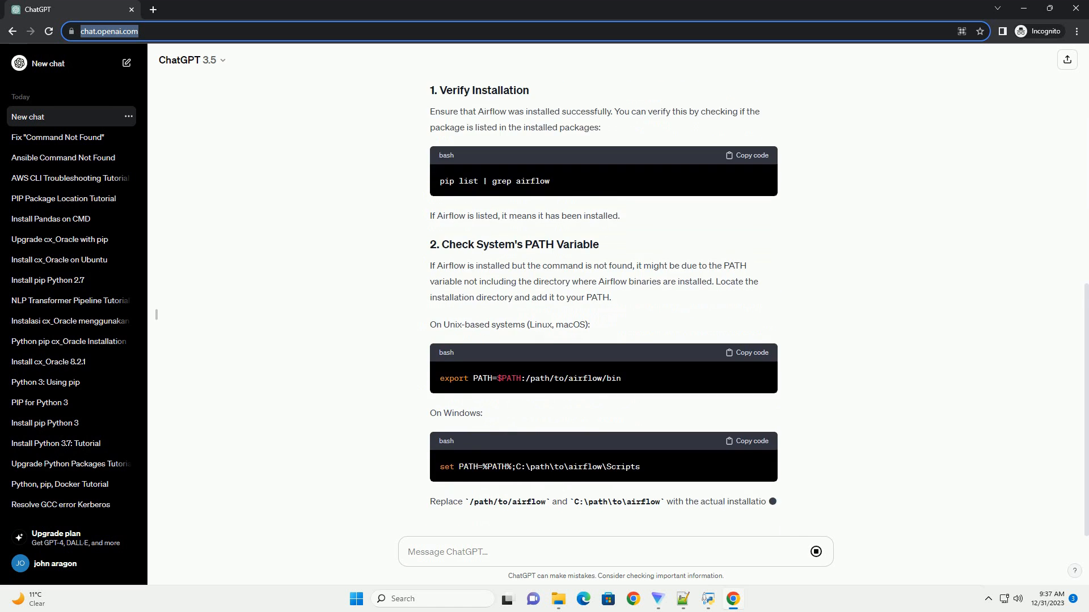
{"action": "scroll", "scroll_direction": "down", "scroll_amount": 3}
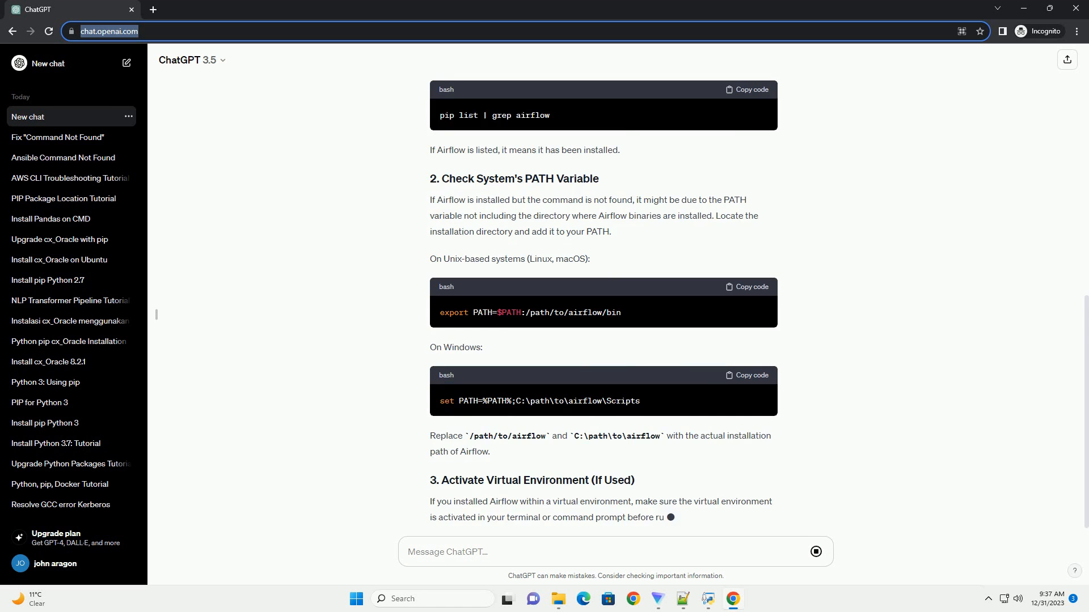
{"action": "scroll", "scroll_direction": "down", "scroll_amount": 3}
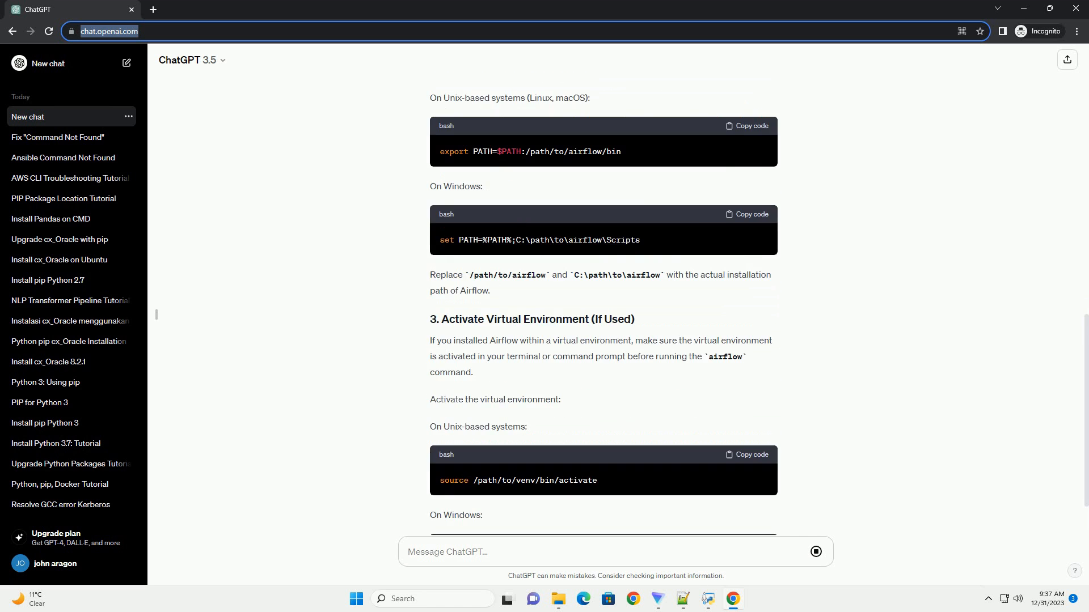
{"action": "scroll", "scroll_direction": "down", "scroll_amount": 3}
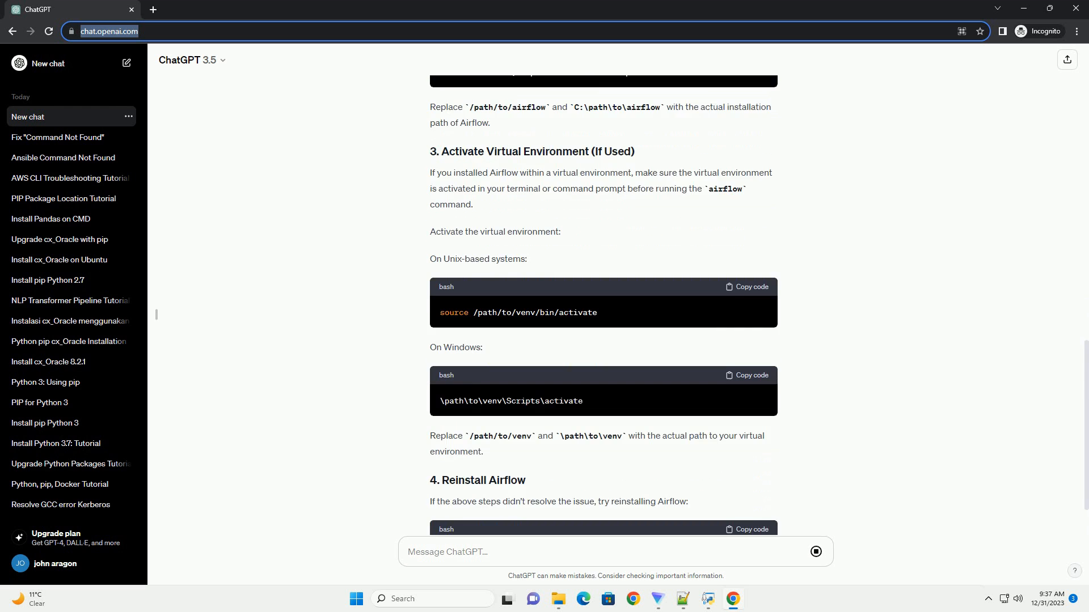
{"action": "scroll", "scroll_direction": "down", "scroll_amount": 3}
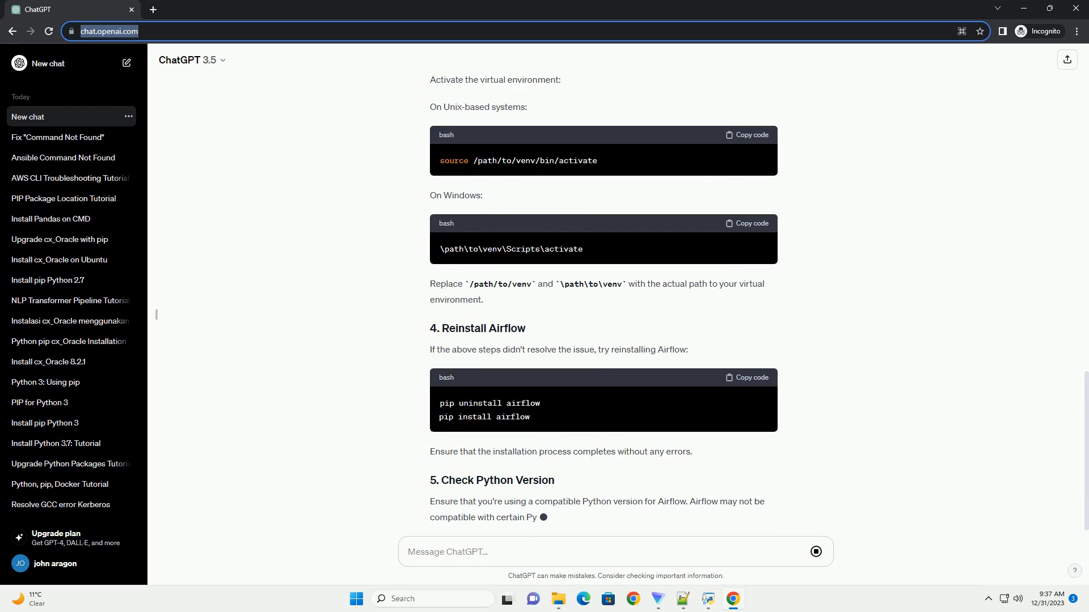
{"action": "scroll", "scroll_direction": "down", "scroll_amount": 3}
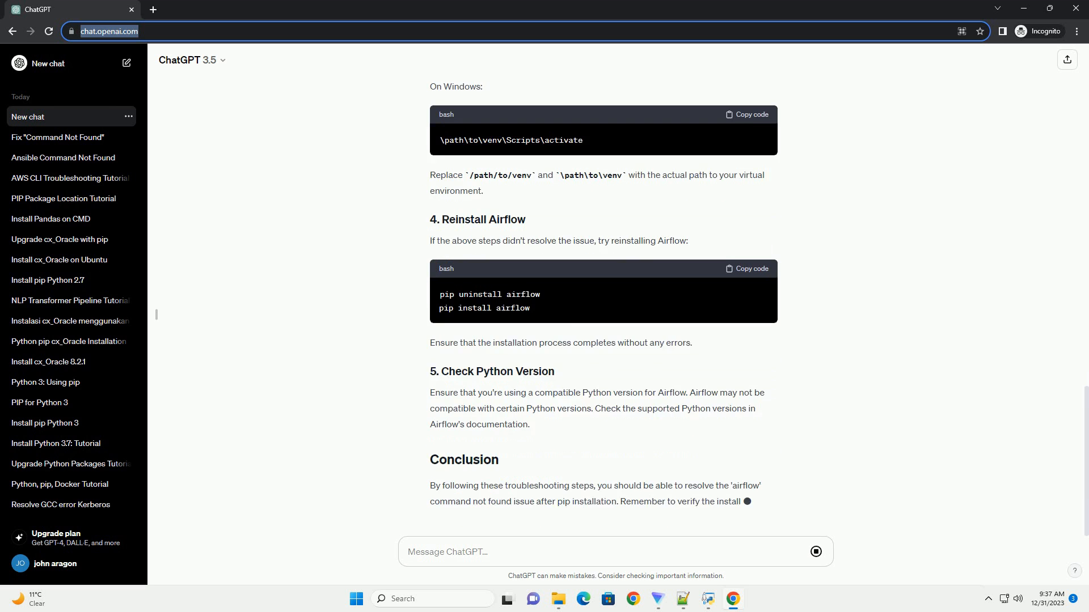
{"action": "scroll", "scroll_direction": "down", "scroll_amount": 3}
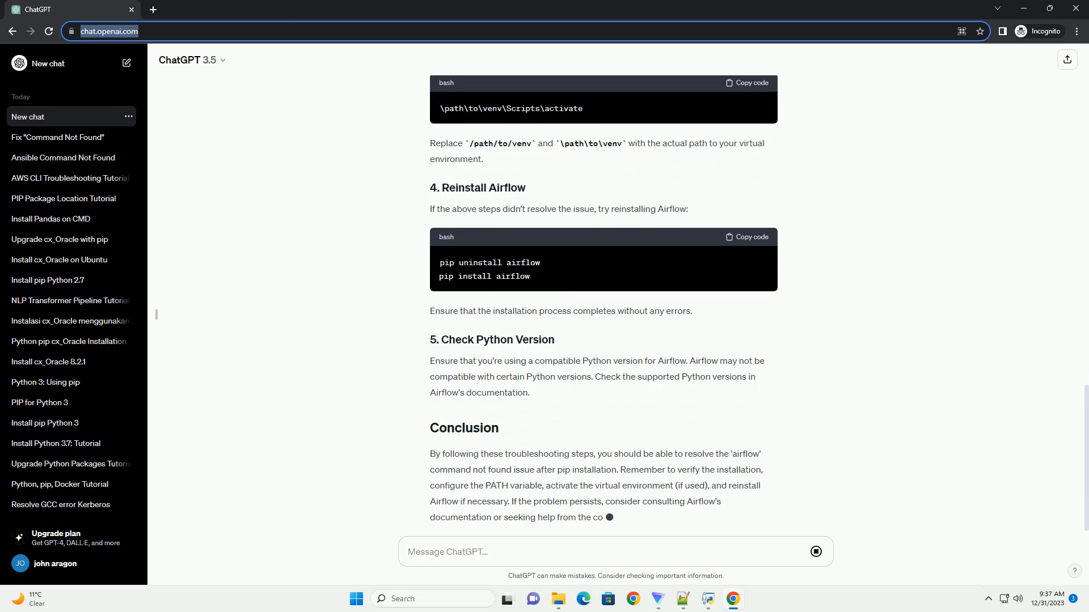